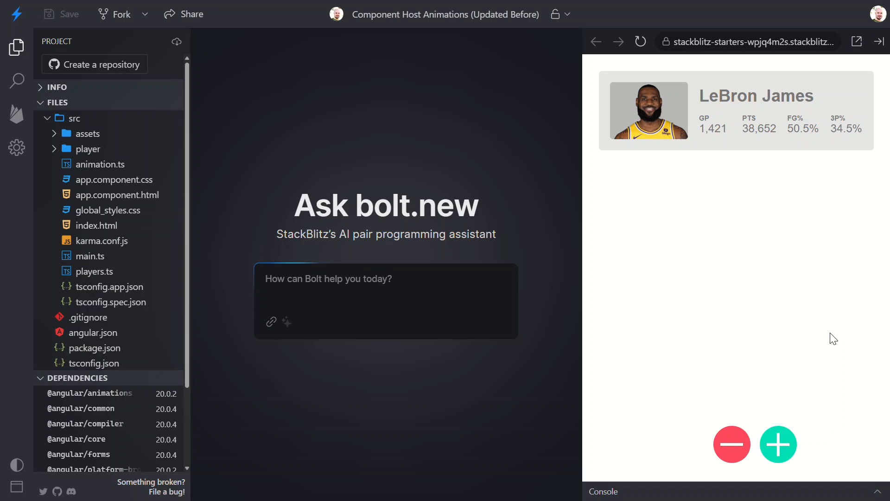
- Add several player cards in the preview and remove them again to see the current behaviour
click(778, 444)
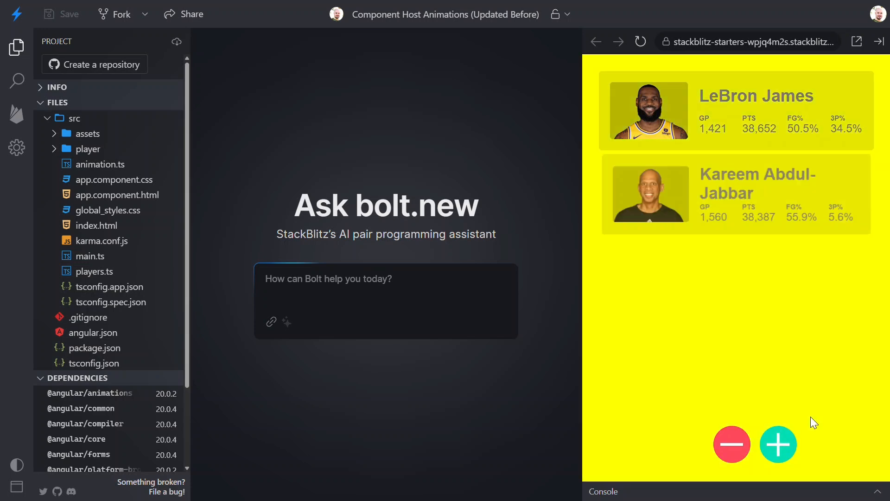
click(778, 444)
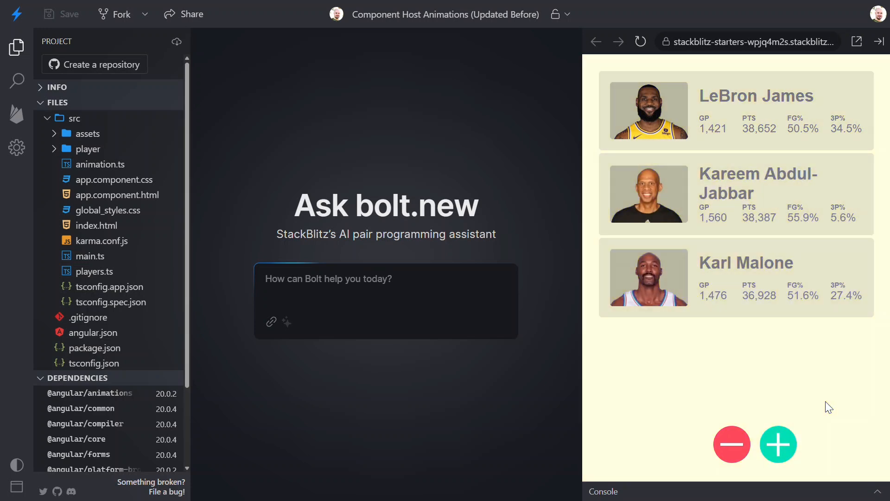
click(778, 444)
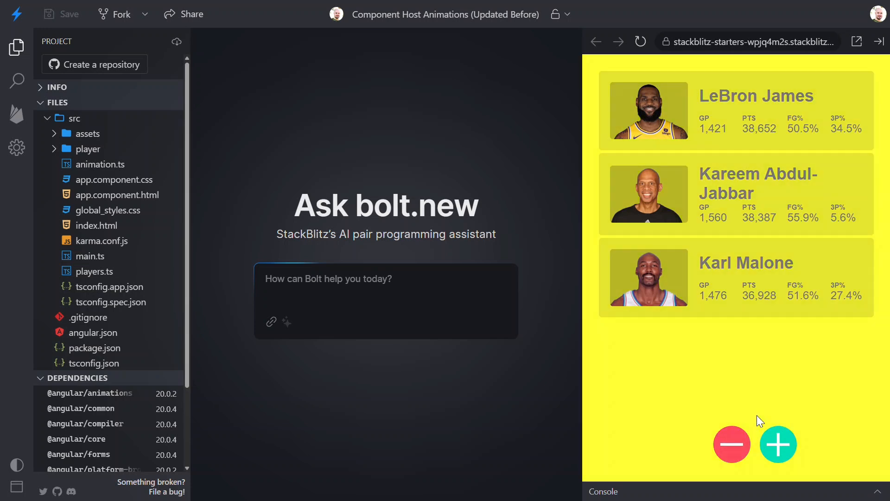
click(732, 445)
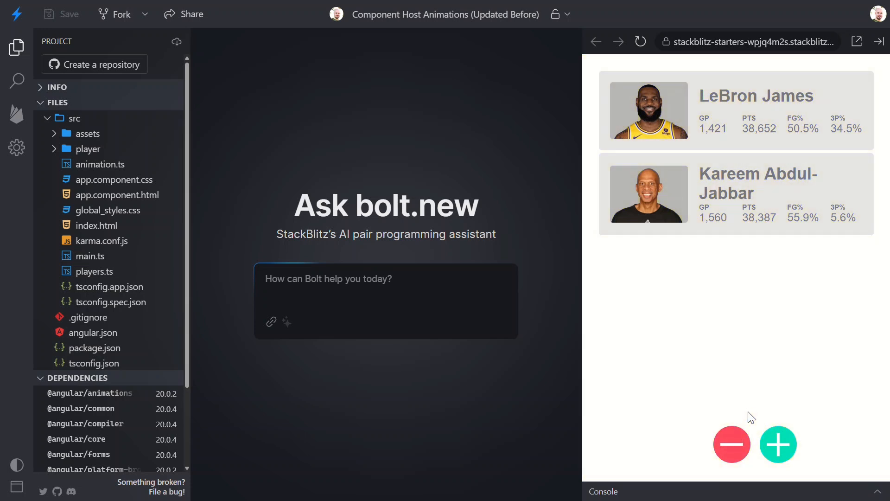
click(732, 444)
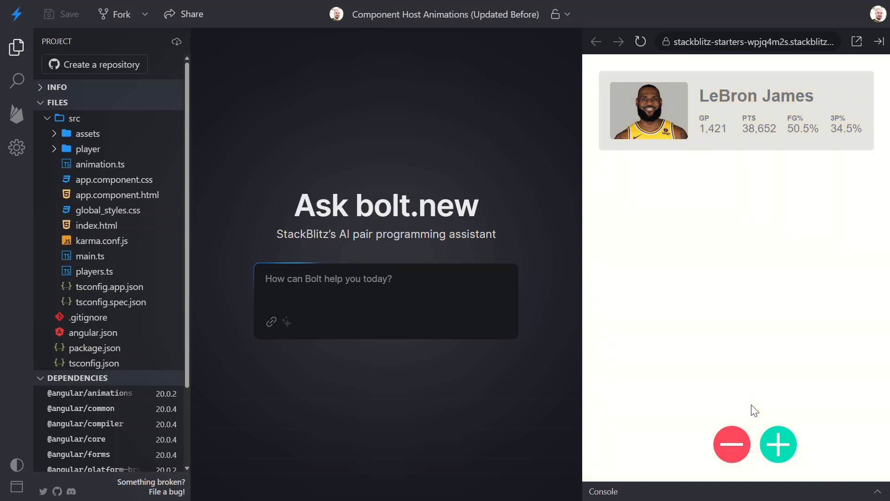
click(114, 195)
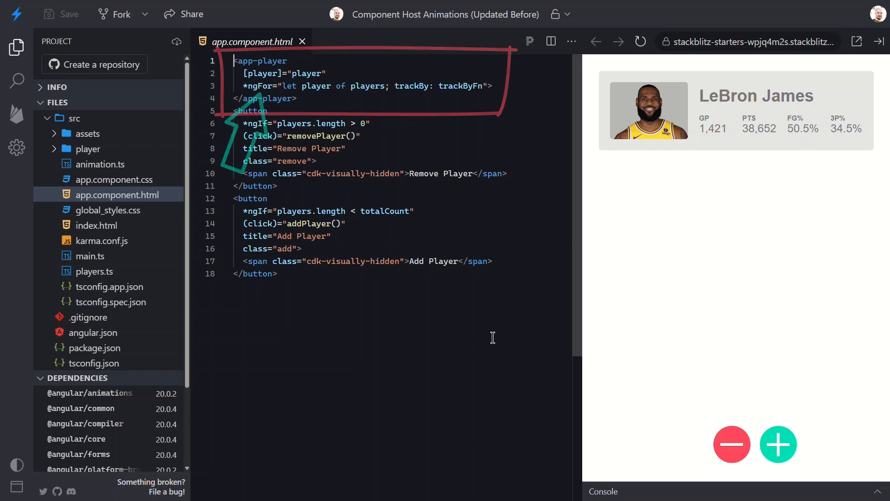
text(@for() {)
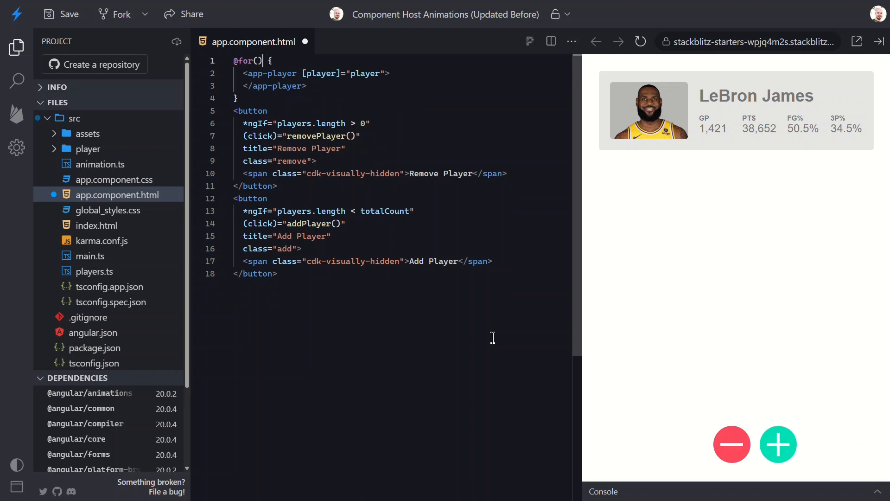
text(player of players)
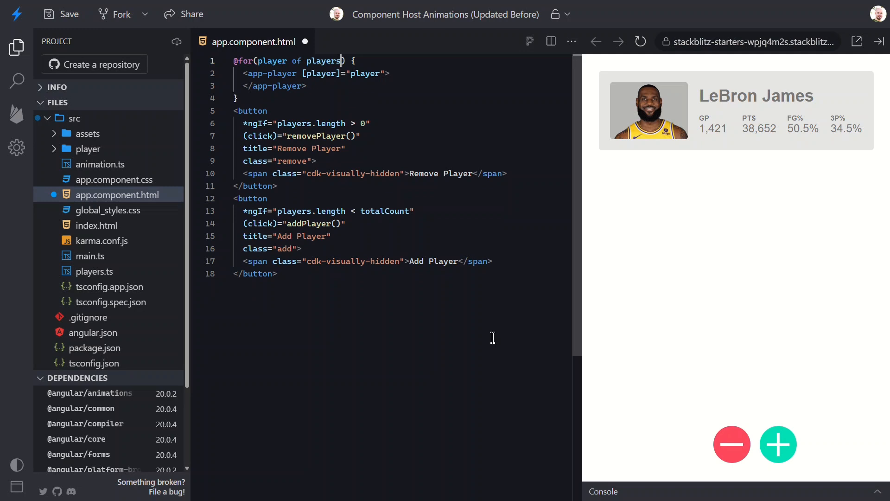
text(;)
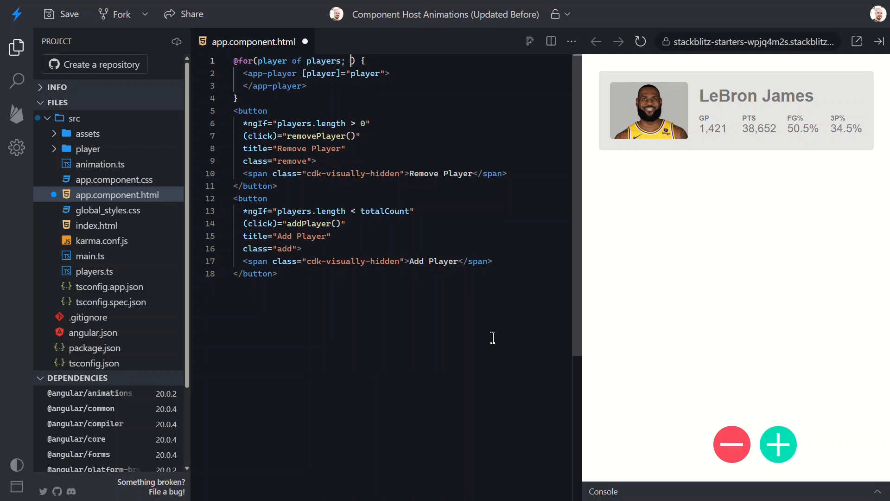
text(track)
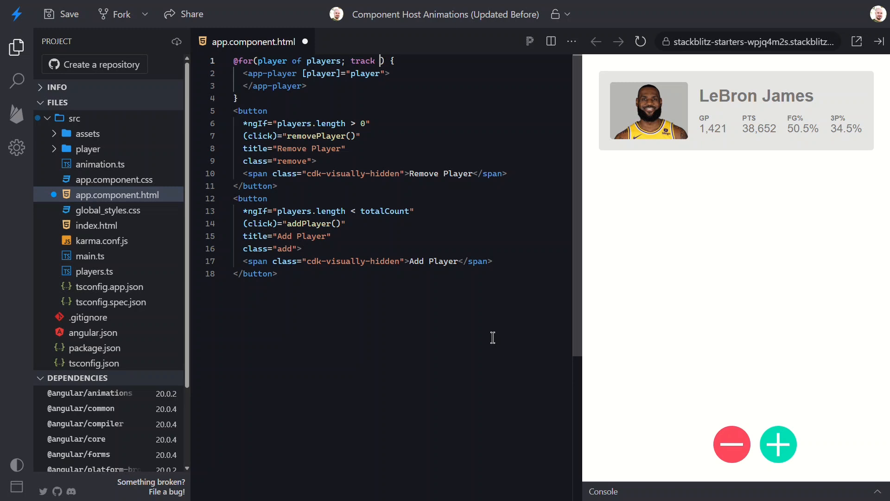
text(player.name)
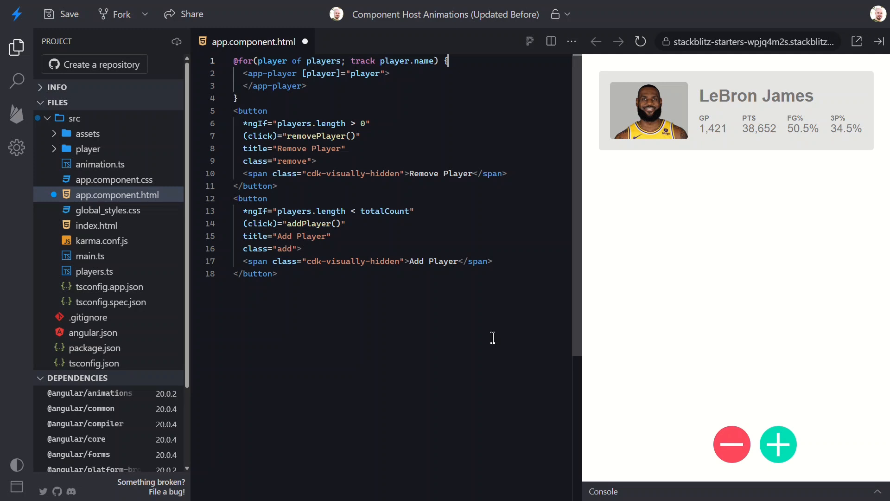
mouse_move(243, 382)
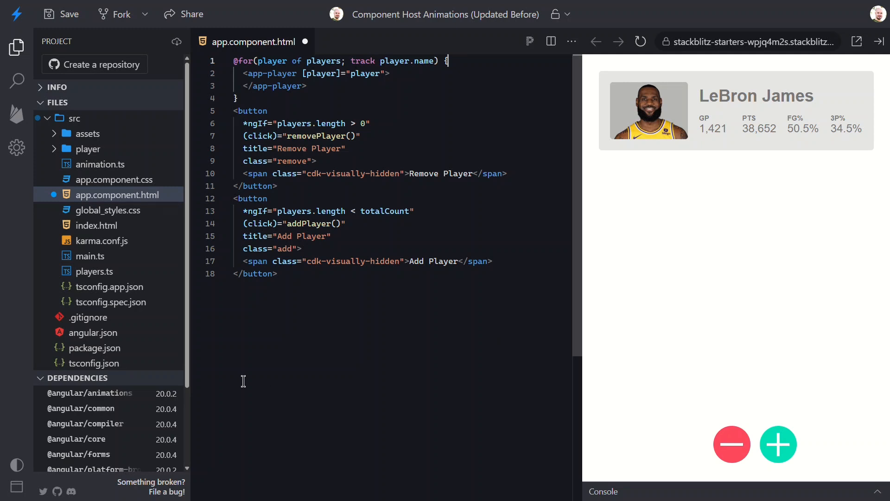
- Delete the trackByFn method from the App class in main.ts
click(90, 271)
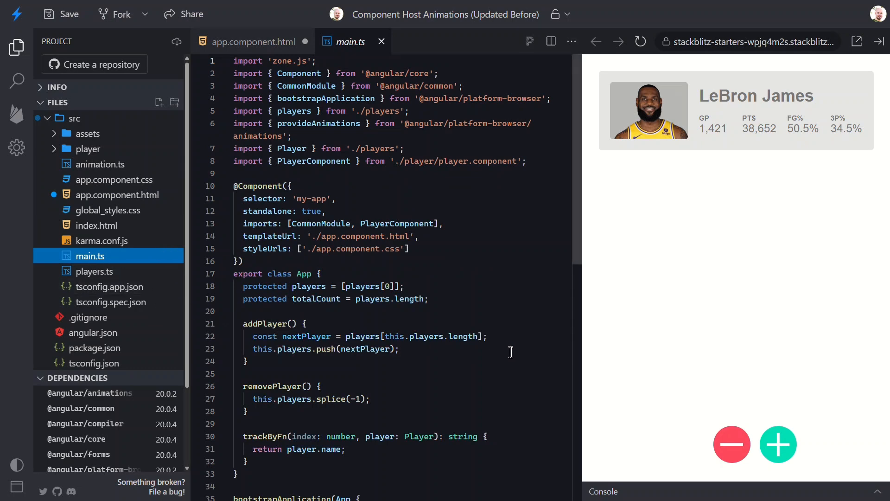
scroll(down, 3)
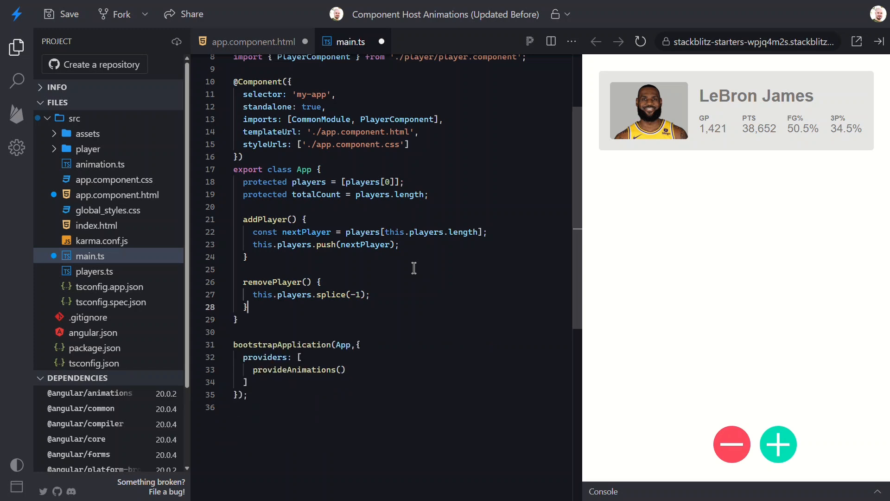
mouse_move(112, 195)
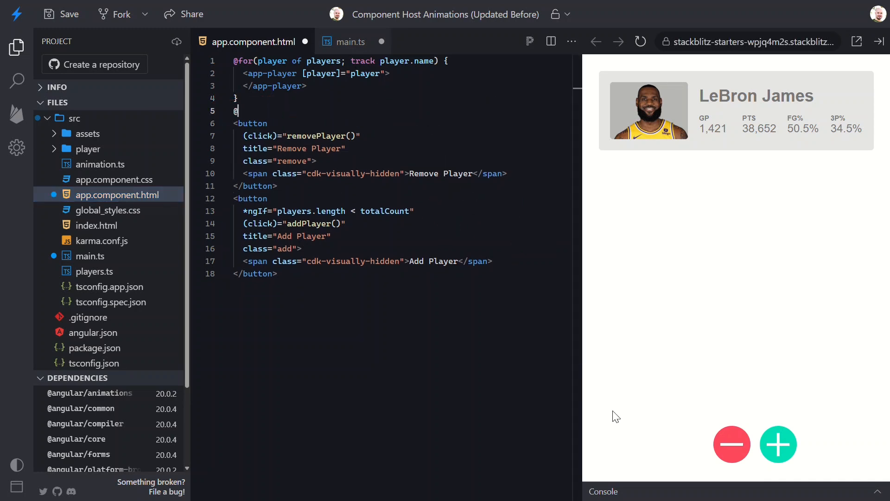
text(if(players.length > 0) {)
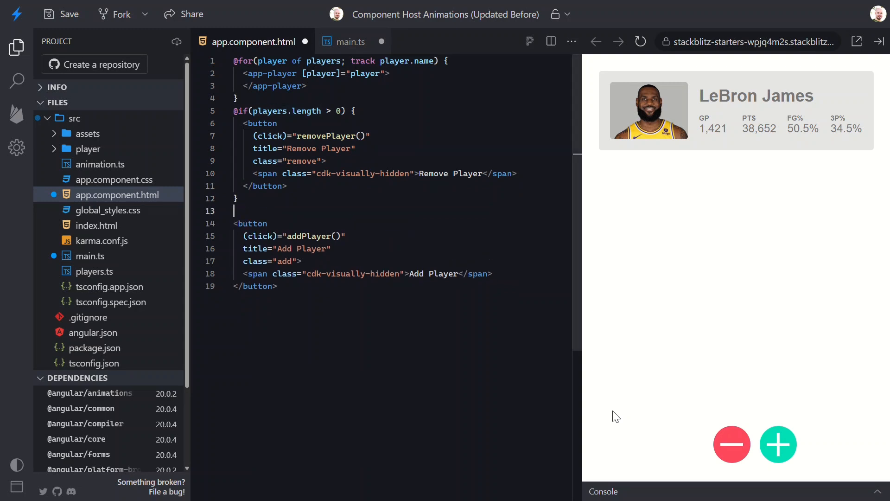
text(@if(players.length < totalCount) {)
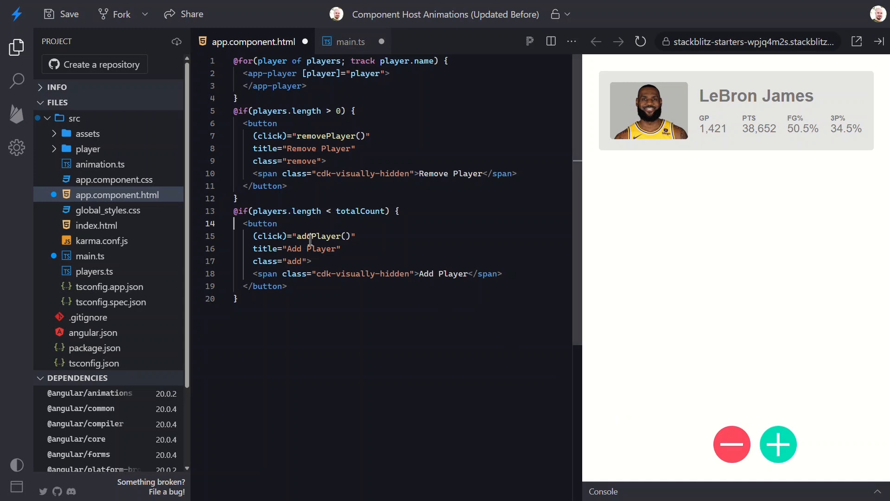
- View player.component.ts and the enterLeaveAnimation trigger in animation.ts, then return to the component
click(88, 148)
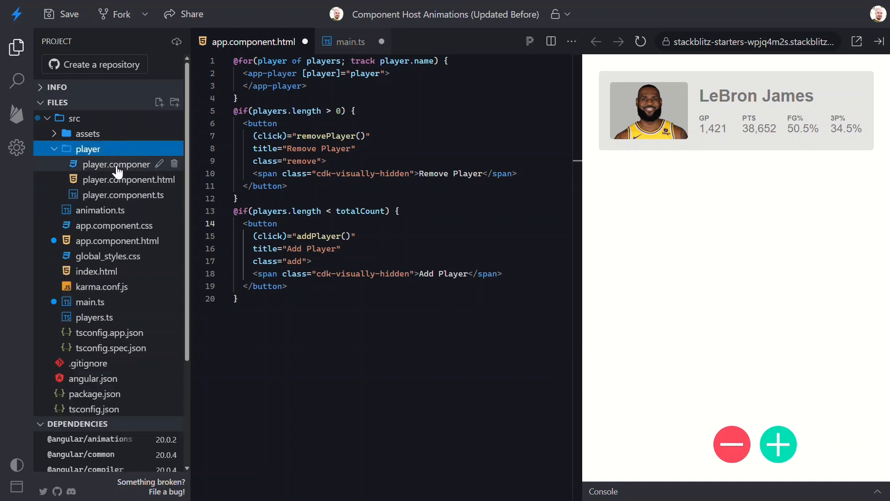
click(120, 195)
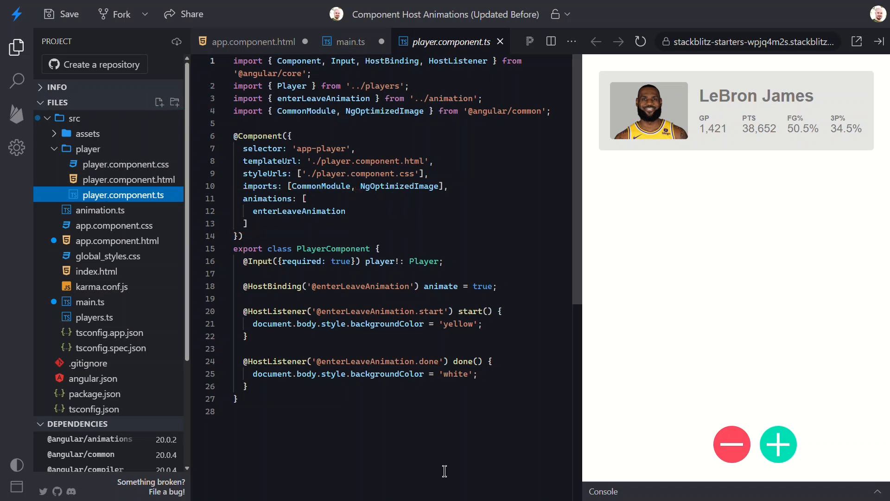
mouse_move(101, 211)
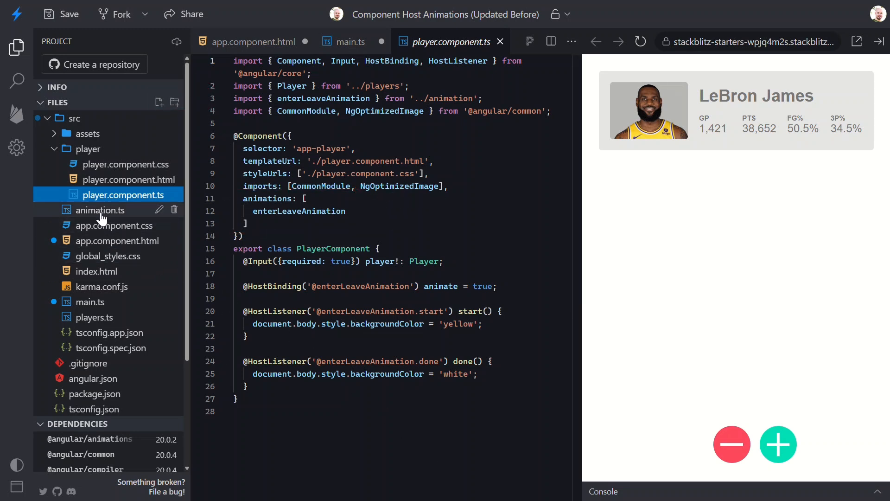
click(101, 211)
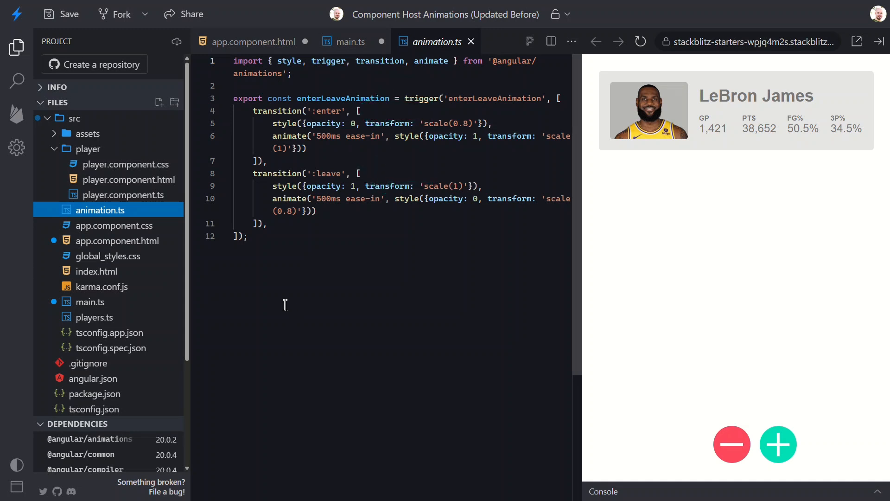
click(127, 193)
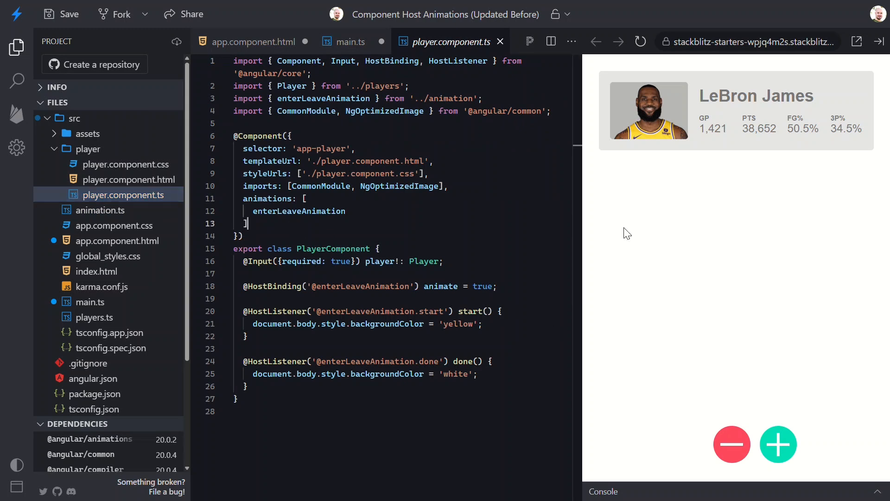
text(host: {)
text('[@enterLeaveAnimation)
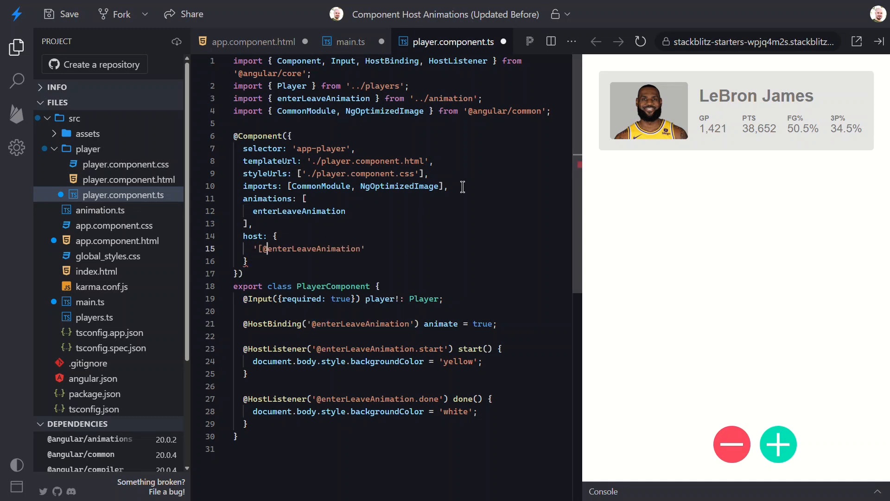
text(]': ')
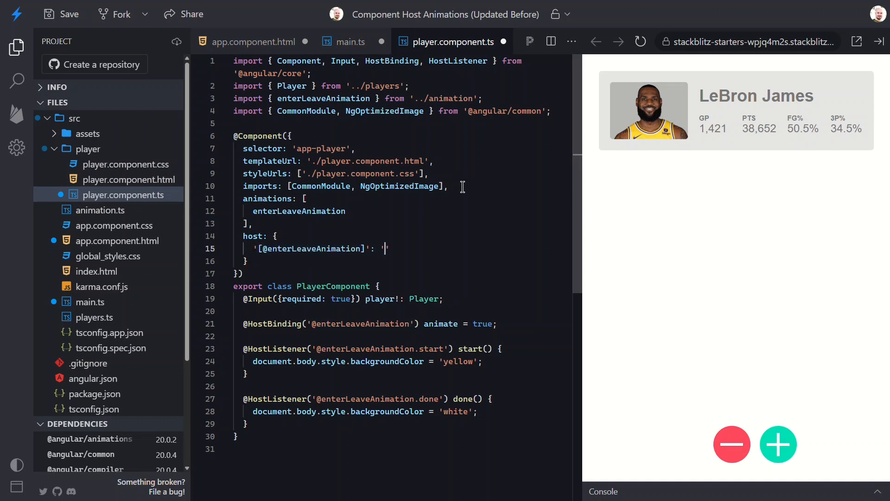
text(')
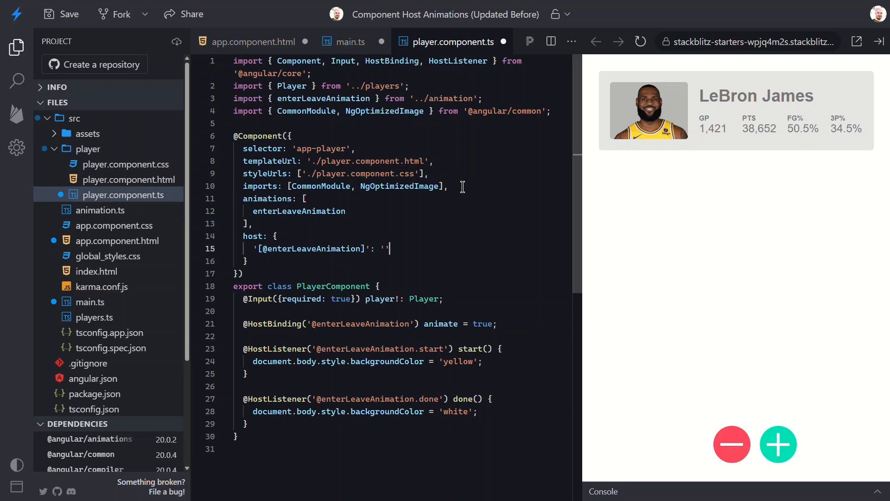
mouse_move(500, 284)
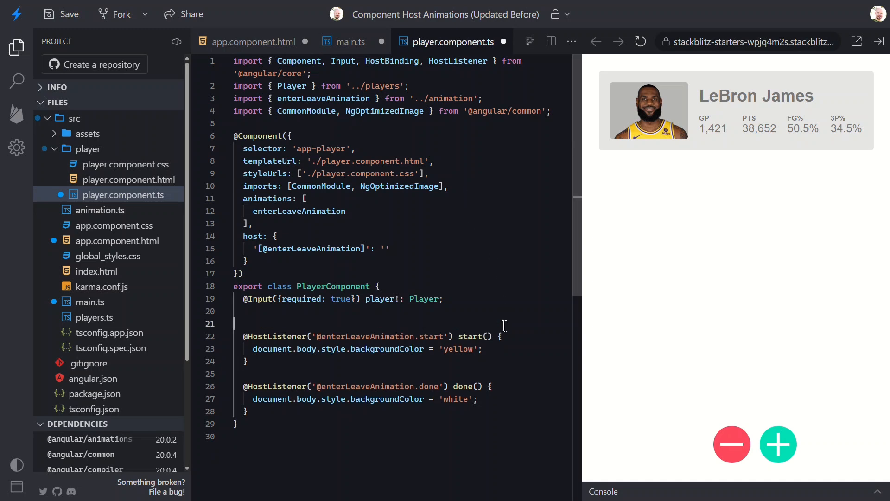
key(Backspace)
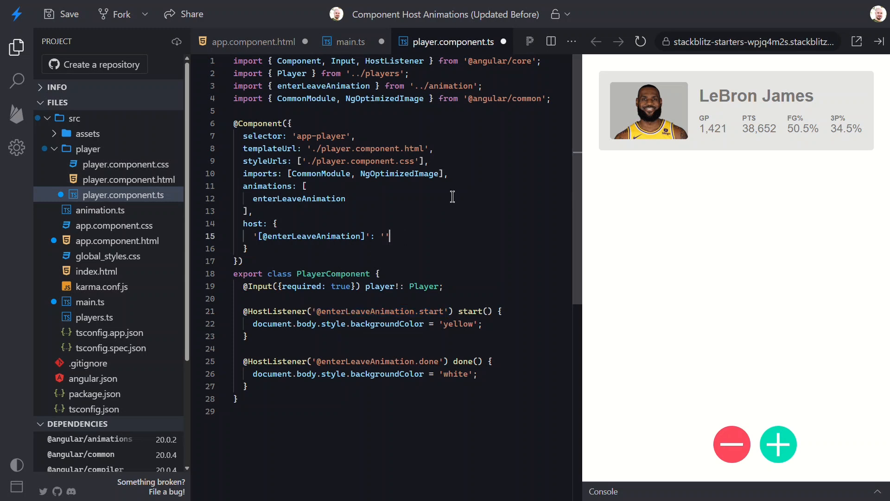
text('@enterLeaveAnimation.start')
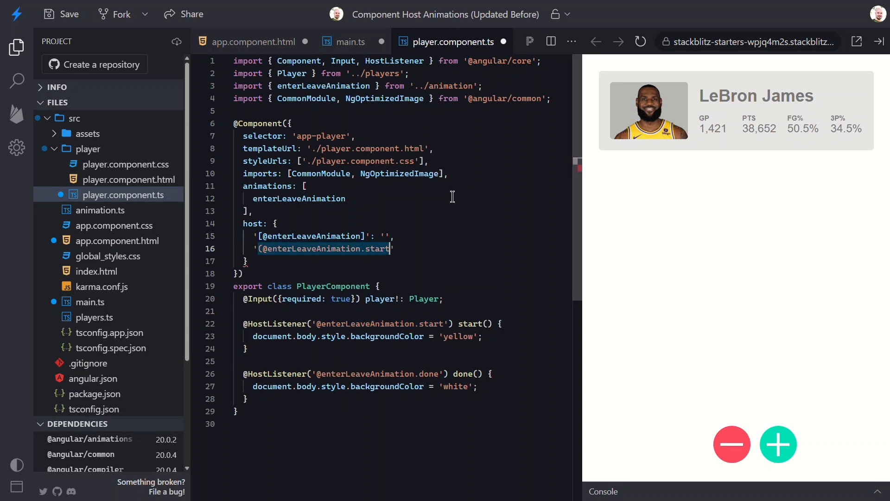
text()':)
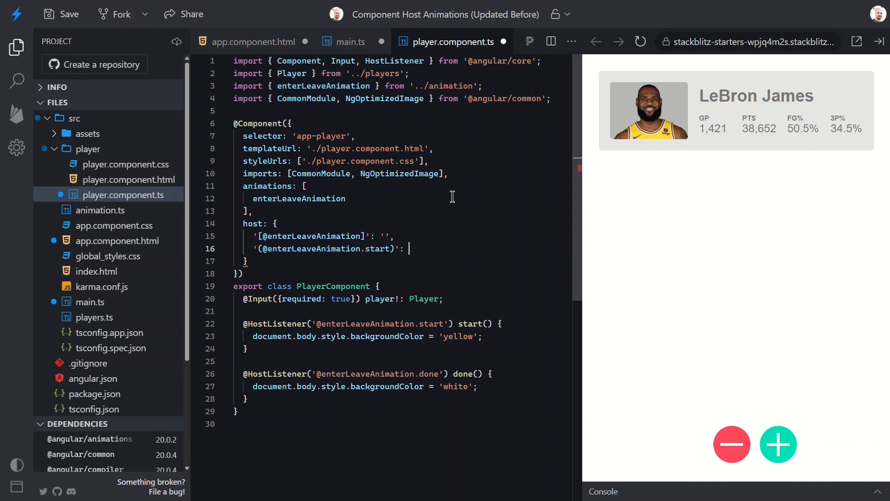
text(start()',)
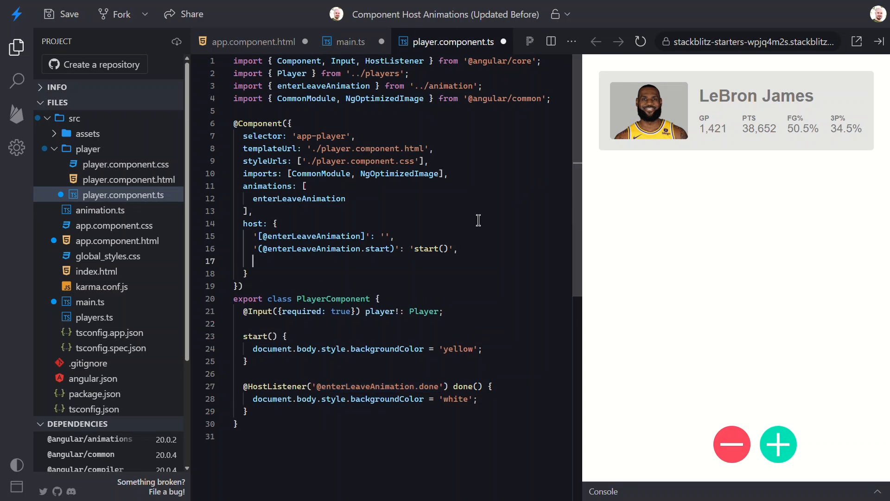
text('@enterLeaveAnimation.done')
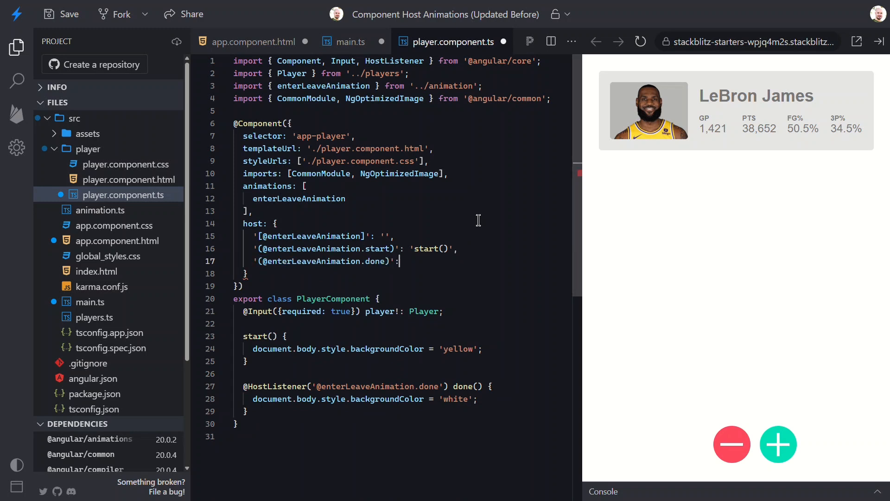
text('done')
click(402, 336)
text(protected )
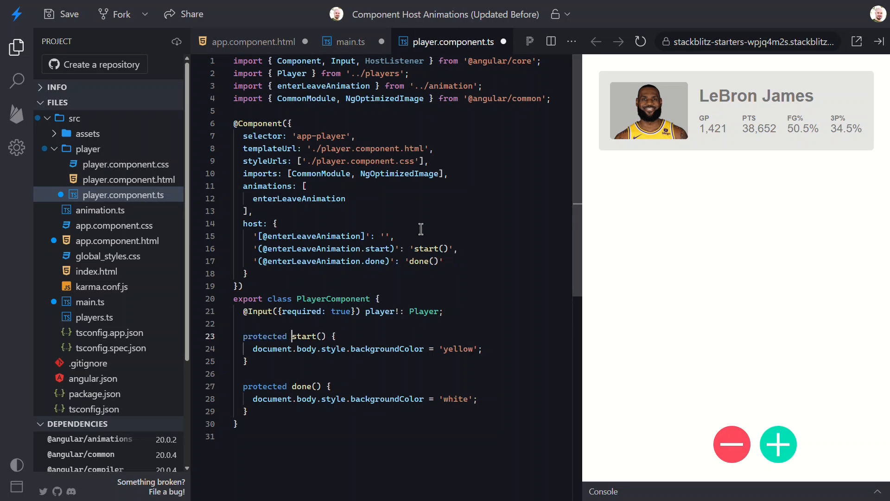
click(369, 62)
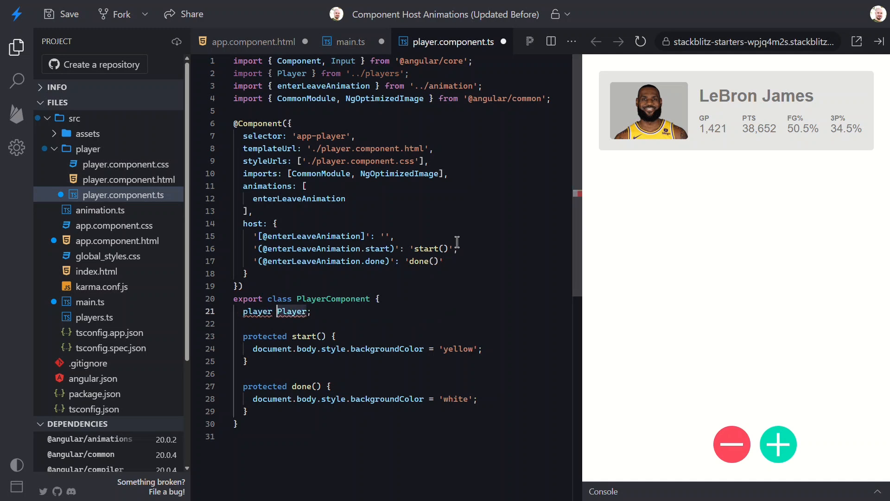
text(= input.required<)
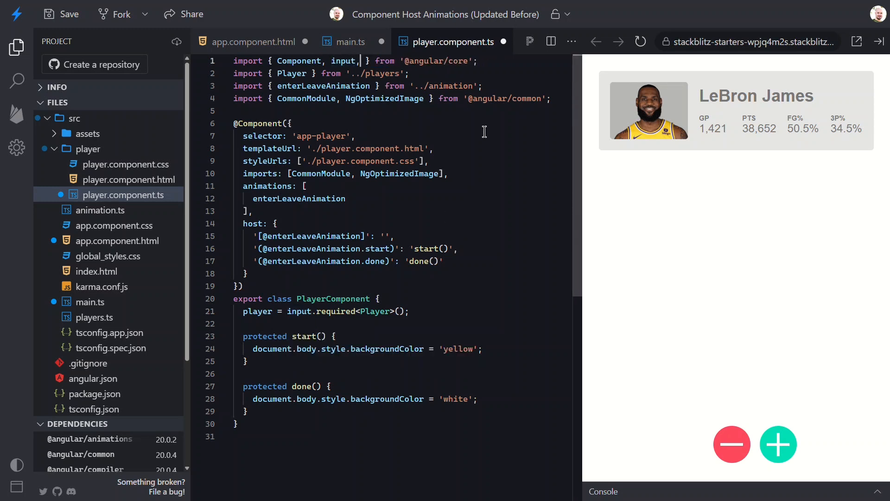
key(Backspace)
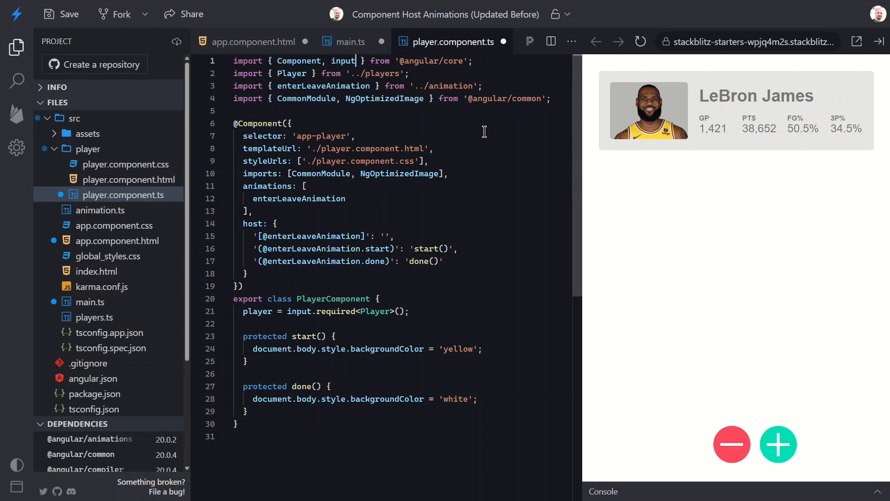
click(118, 179)
text(@)
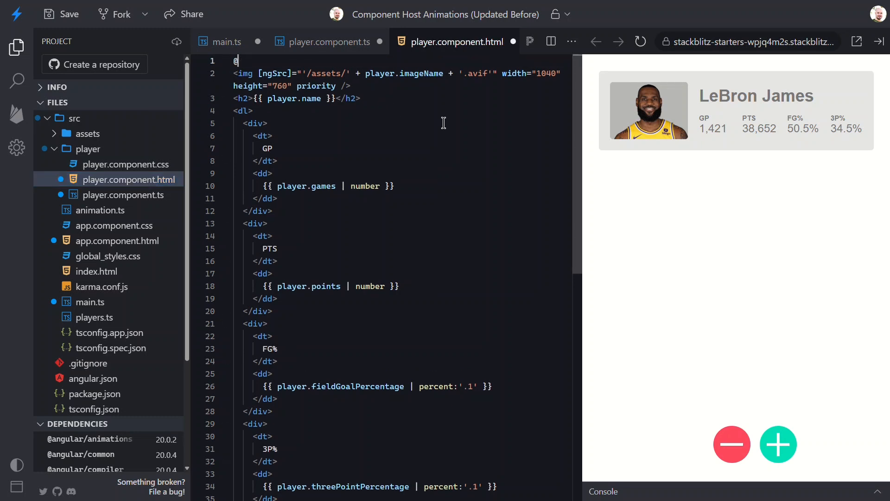
text(let)
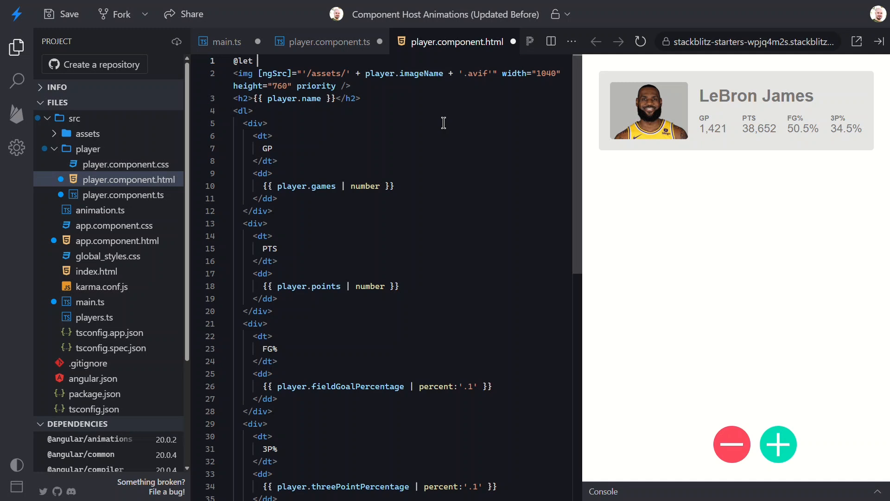
text(playerVar =)
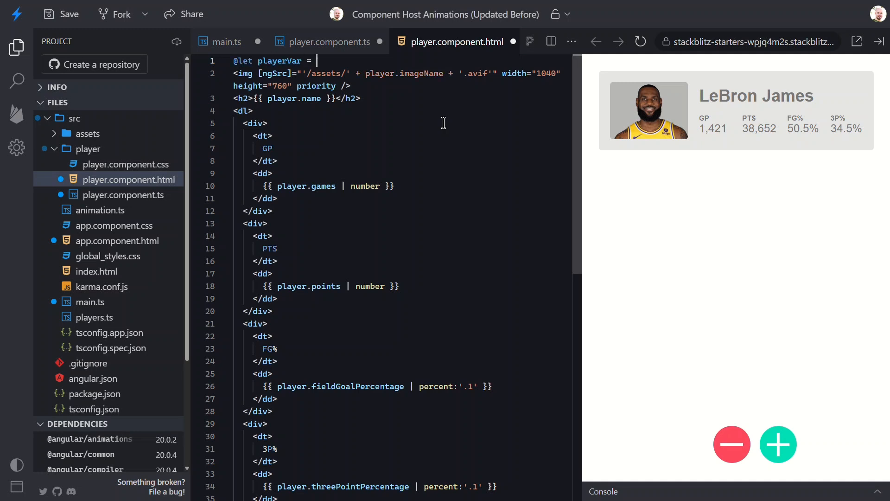
text(pla)
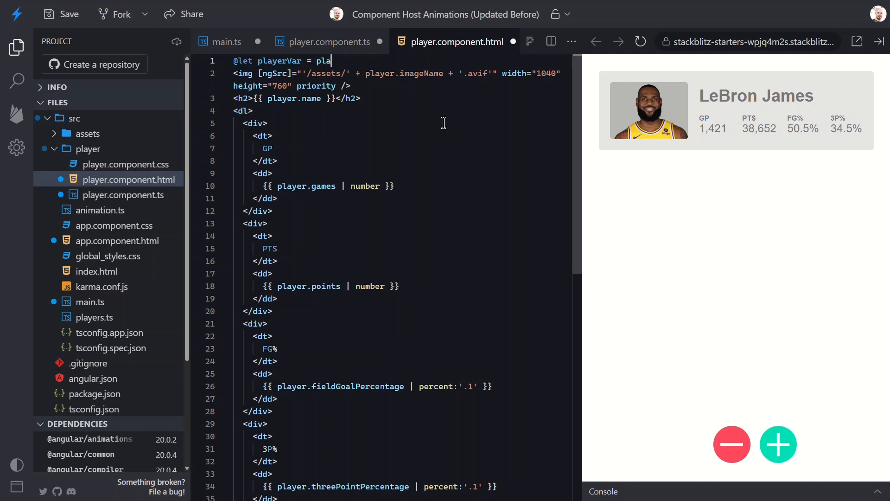
text(yer();)
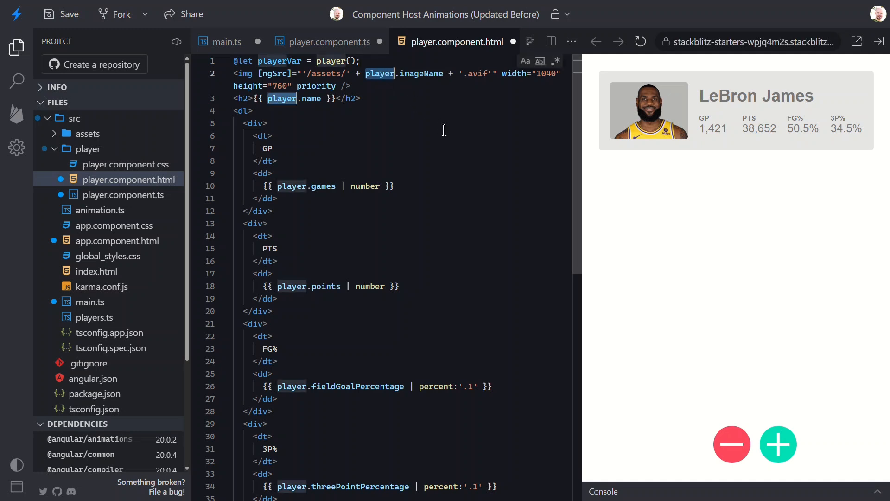
double_click(291, 185)
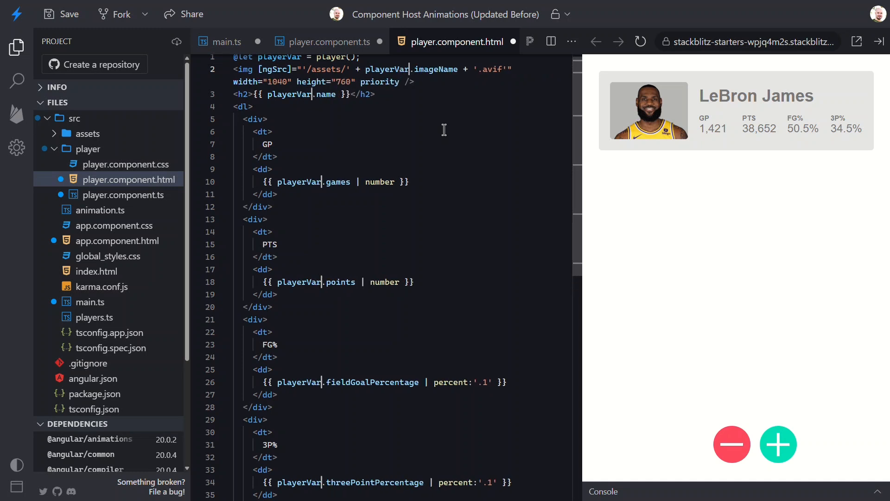
scroll(up, 3)
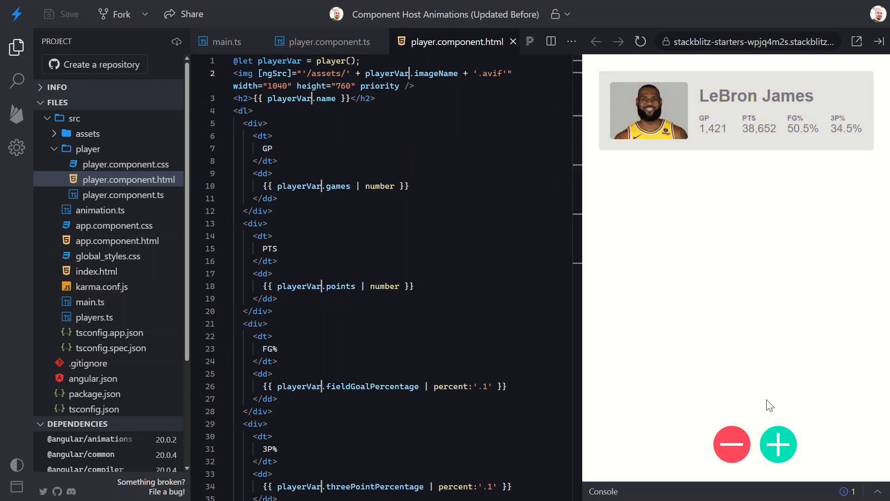
- Add the Kareem, Malone and Bryant cards and remove them, confirming the yellow enter/leave animations run
click(778, 445)
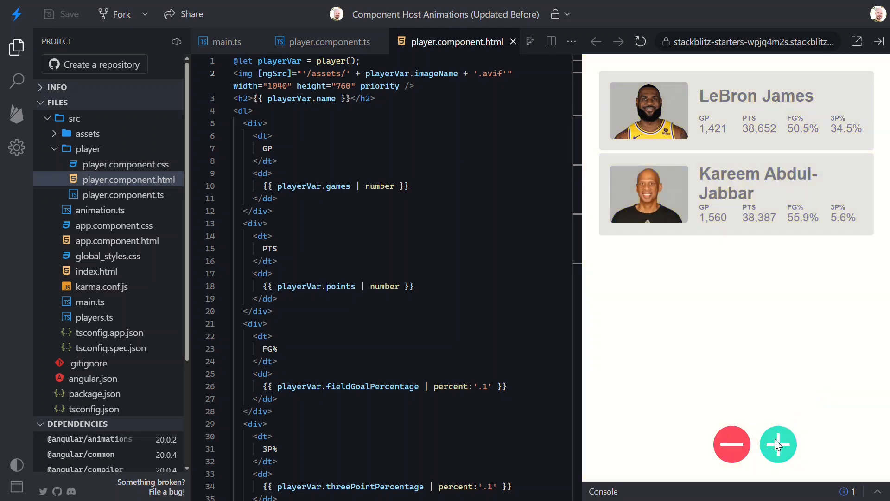
click(778, 445)
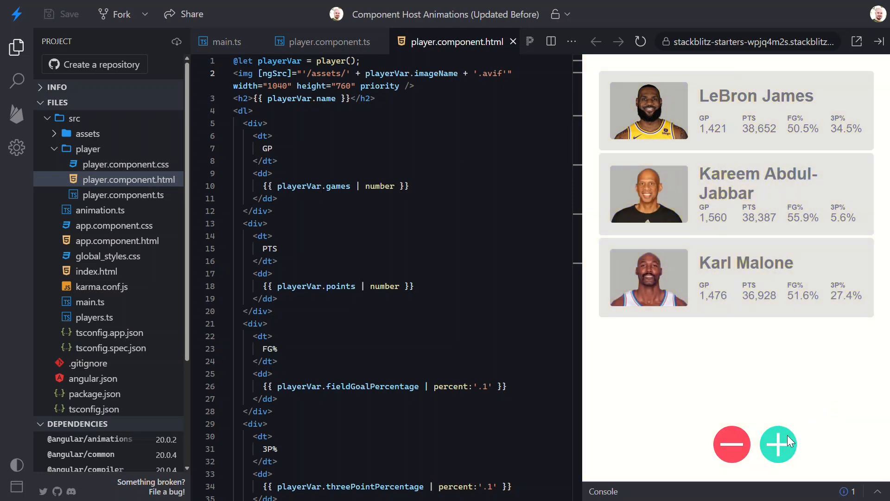
click(779, 445)
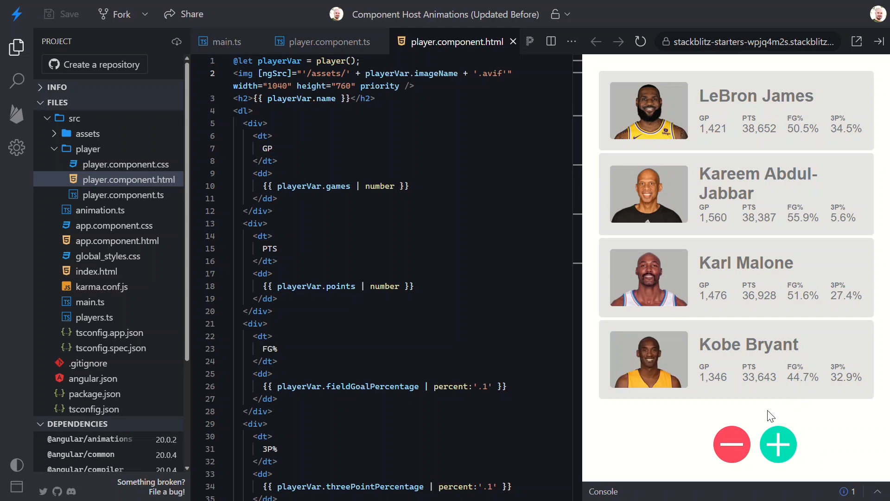
click(732, 444)
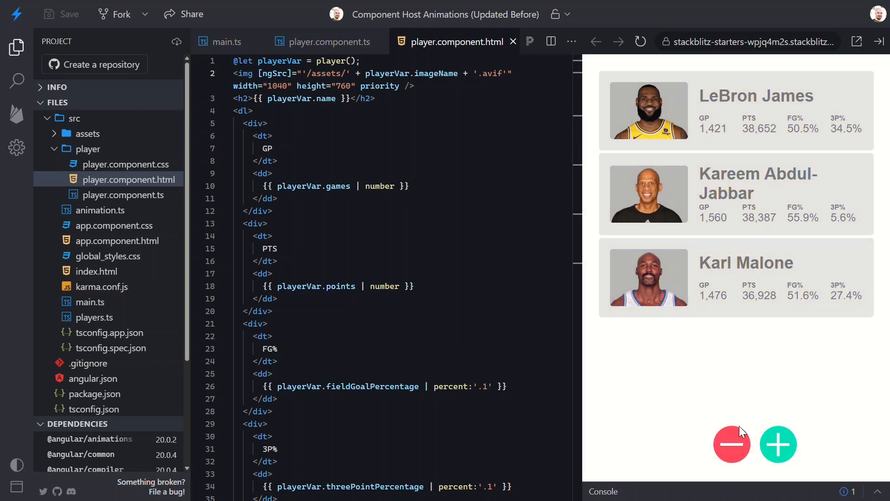
click(732, 445)
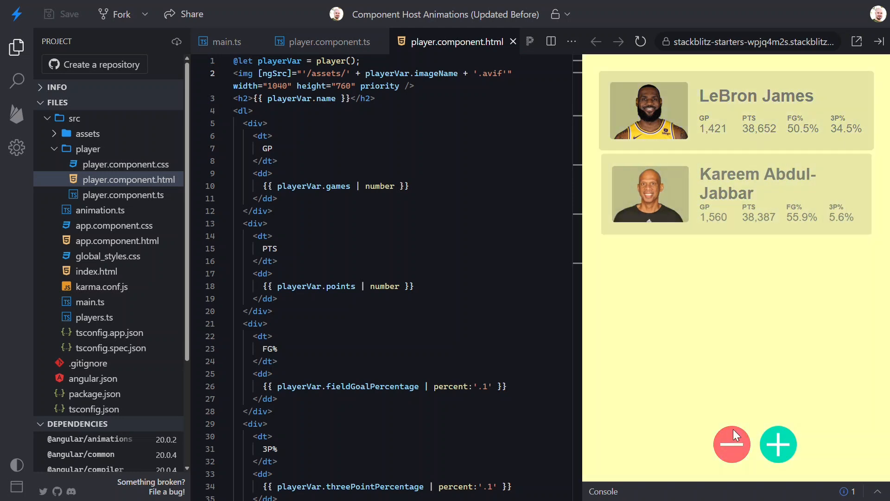
click(732, 444)
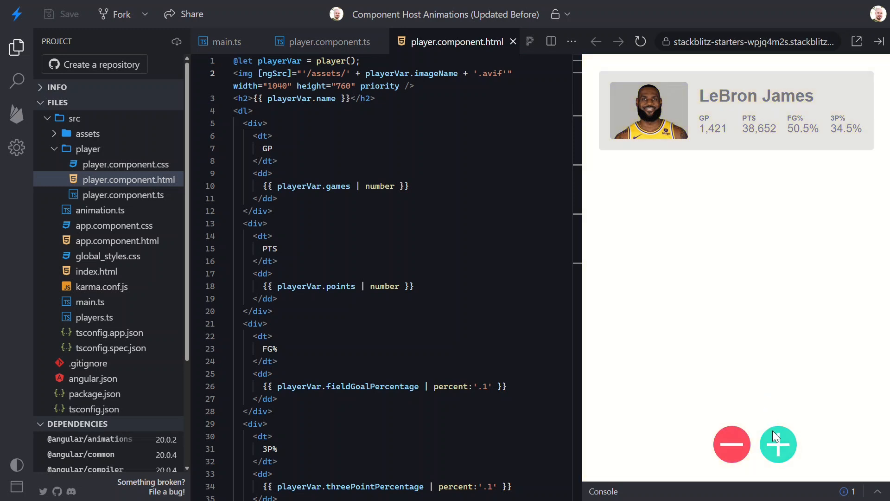
click(779, 444)
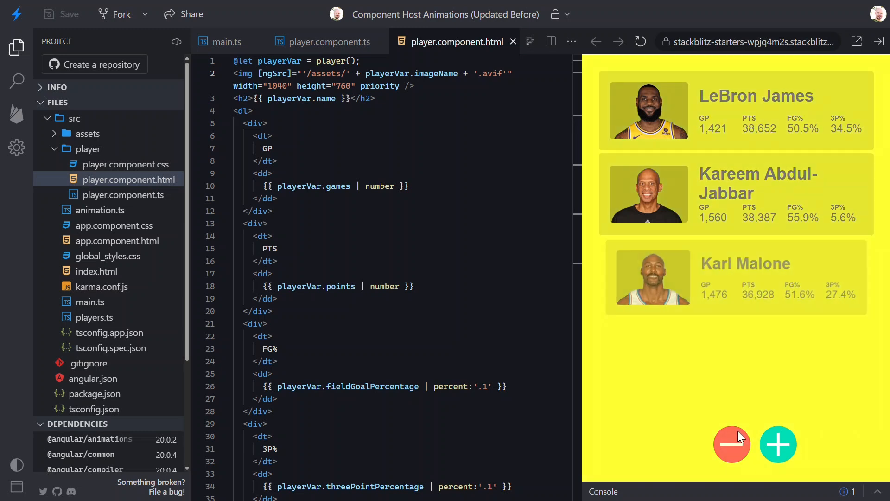
click(732, 444)
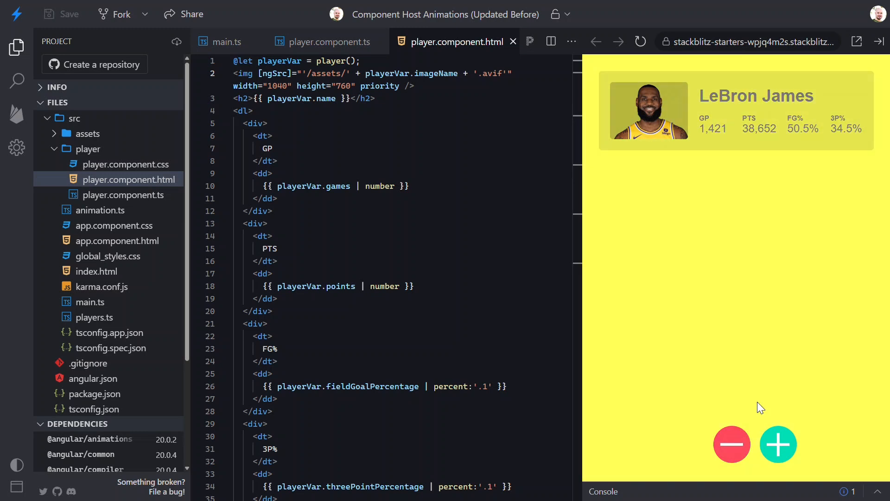